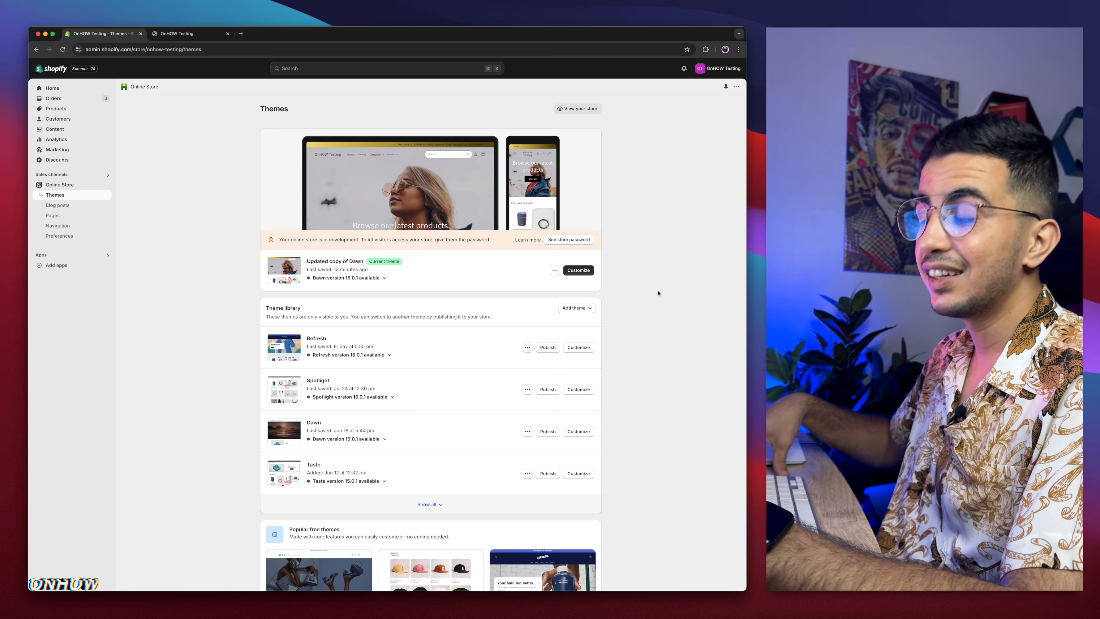
# Scroll through the Themes page and the storefront to the Bangle Bracelet card with the Sold out badge.
pyautogui.scroll(-3)
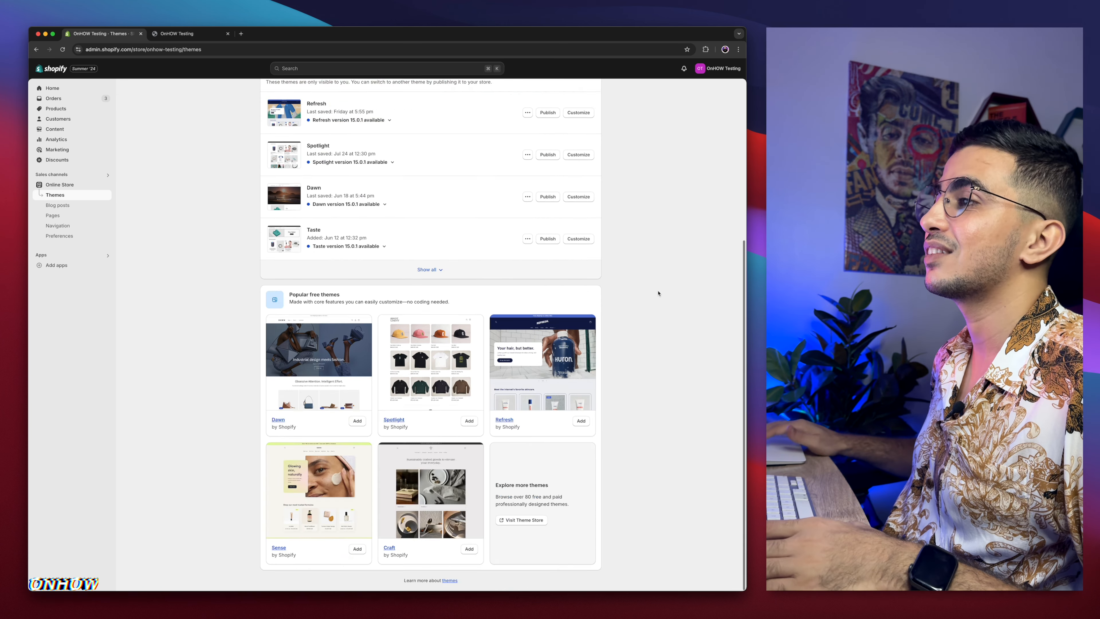
pyautogui.scroll(3)
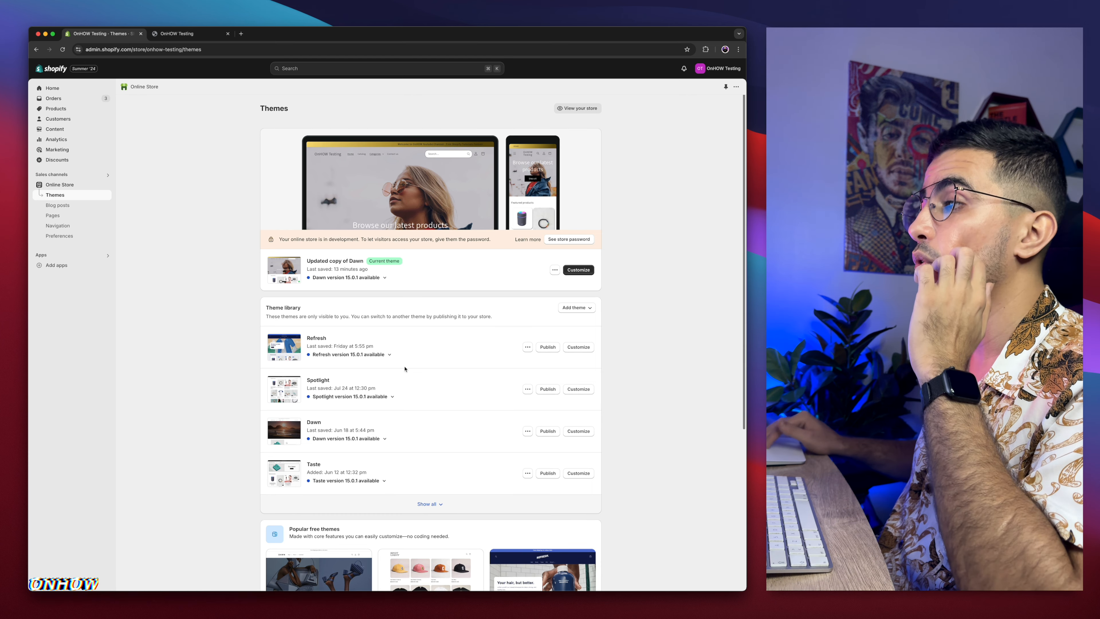
pyautogui.scroll(-3)
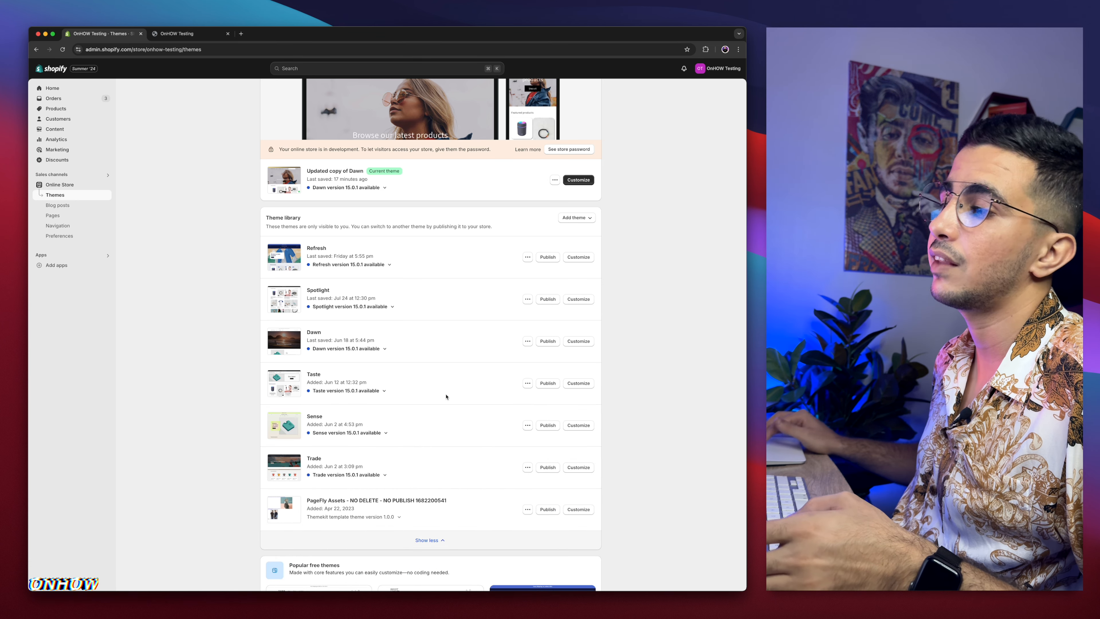
pyautogui.moveTo(446, 446)
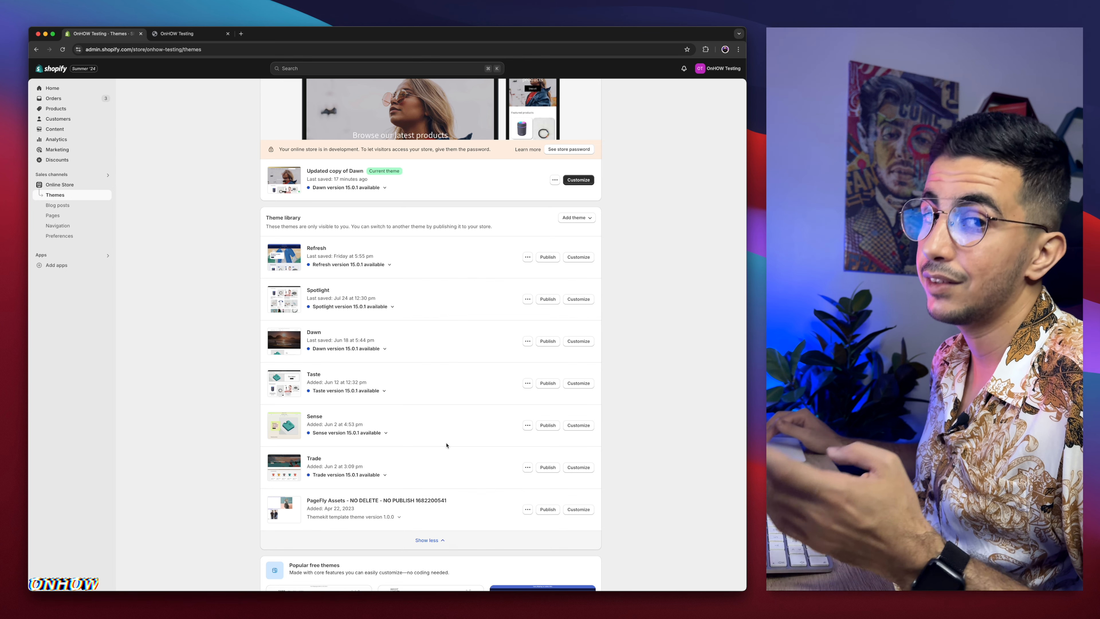
pyautogui.moveTo(443, 438)
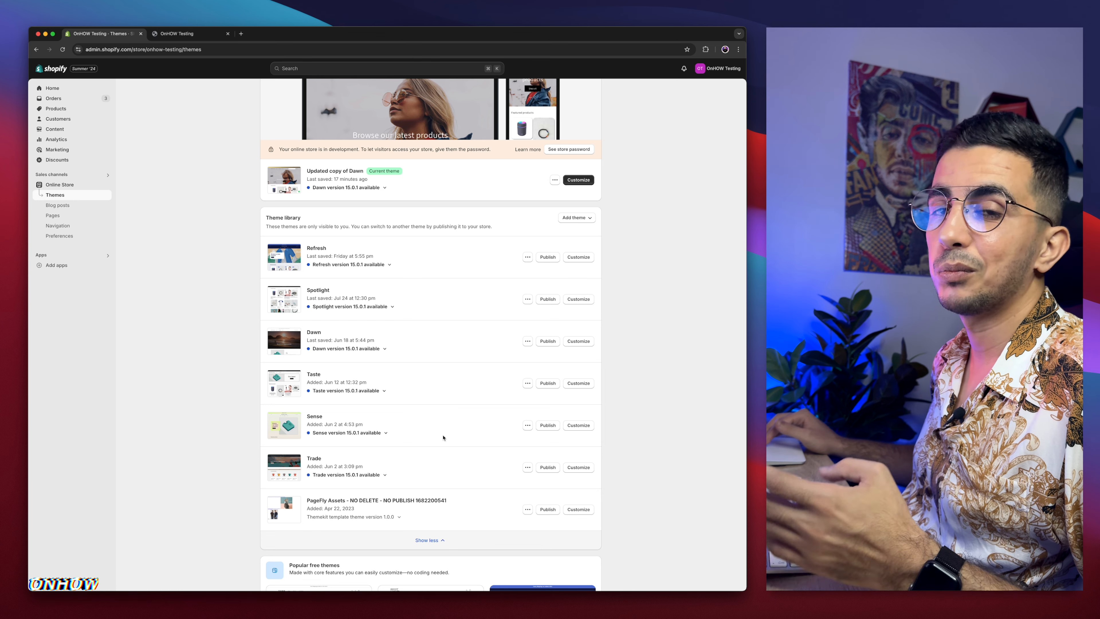
pyautogui.moveTo(457, 386)
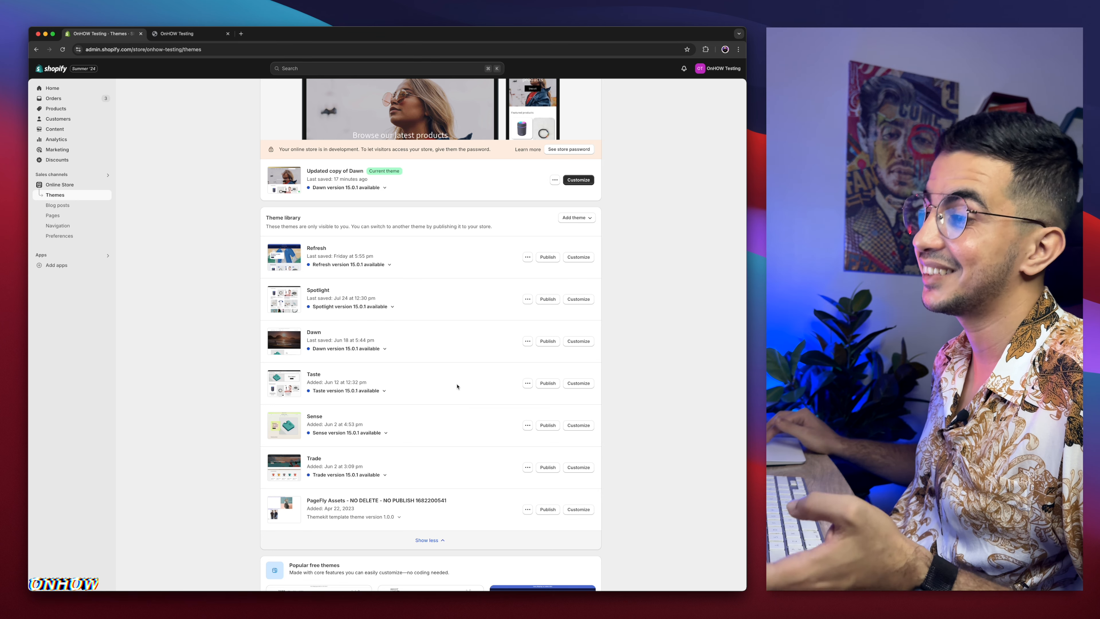
pyautogui.moveTo(463, 344)
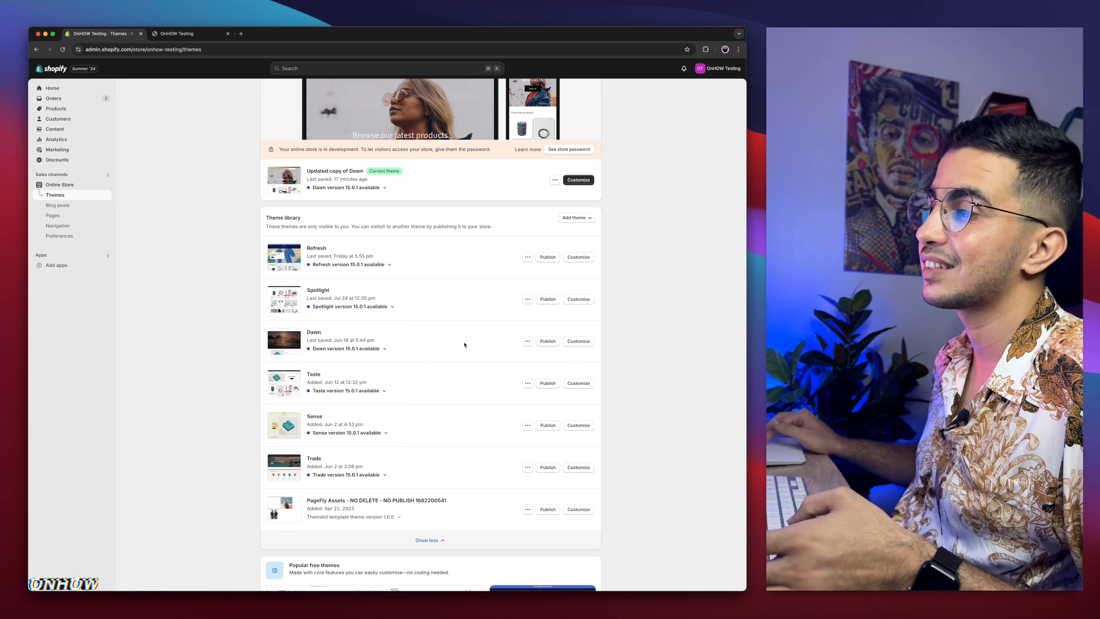
pyautogui.moveTo(326, 198)
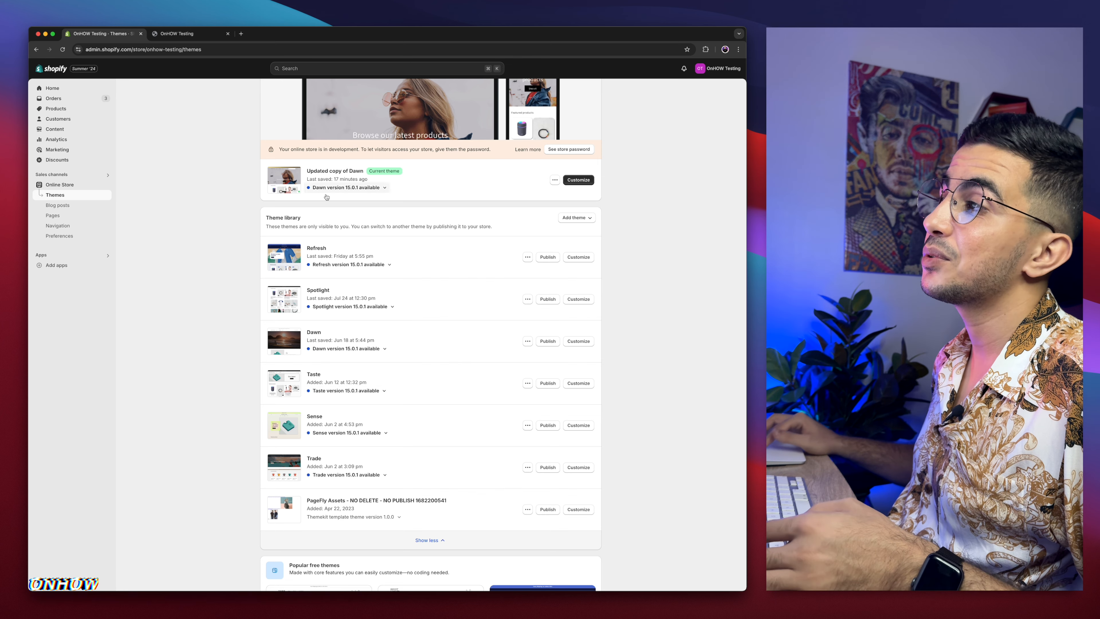
pyautogui.moveTo(474, 363)
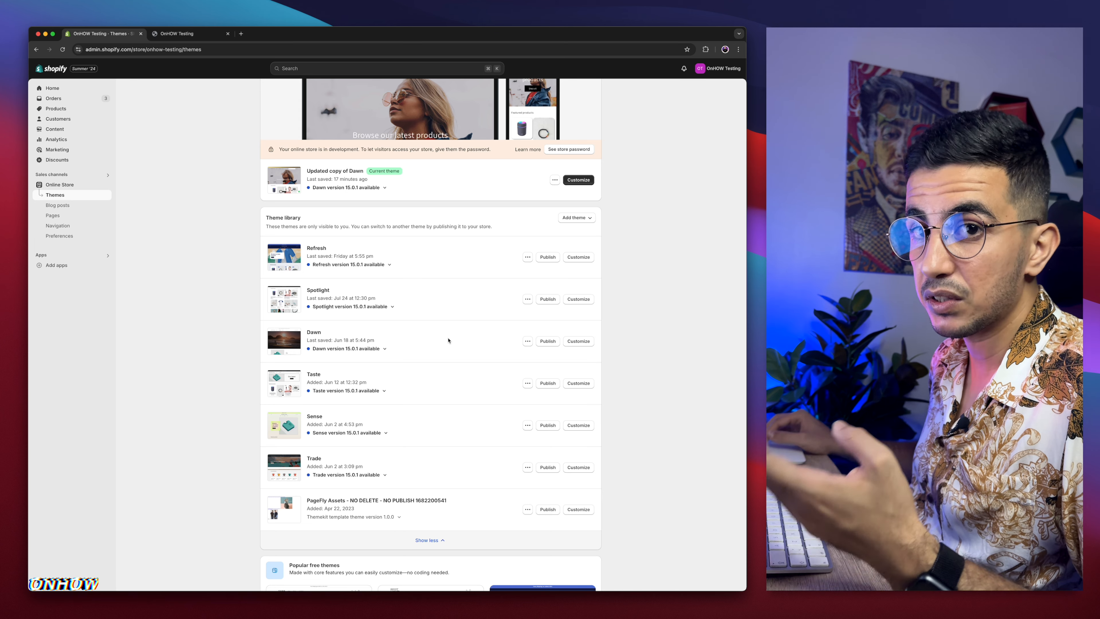
pyautogui.scroll(3)
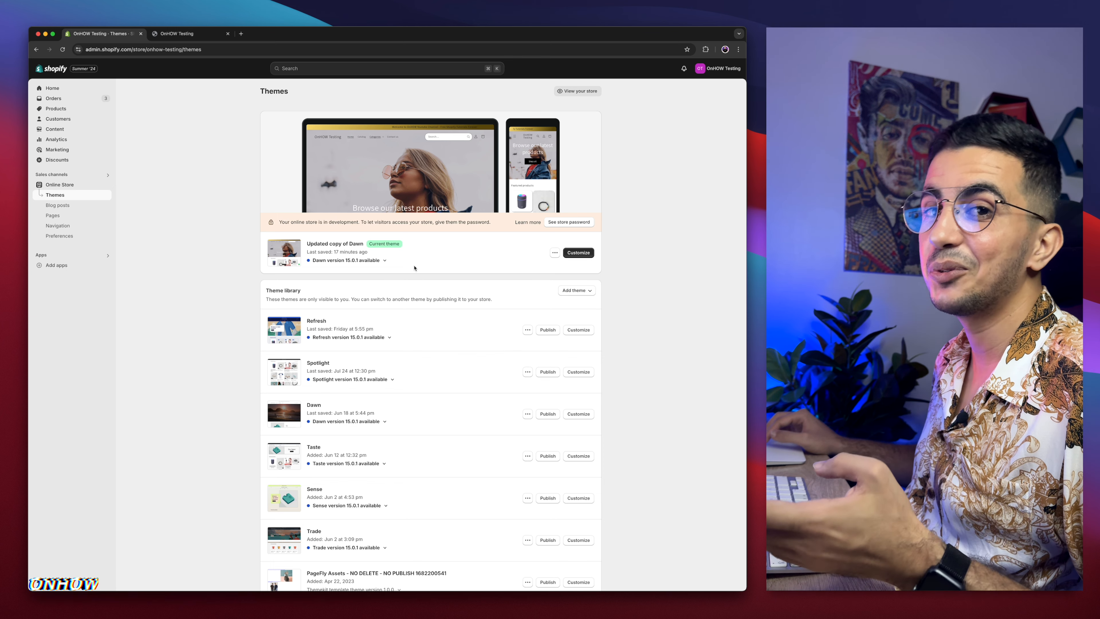
pyautogui.moveTo(288, 156)
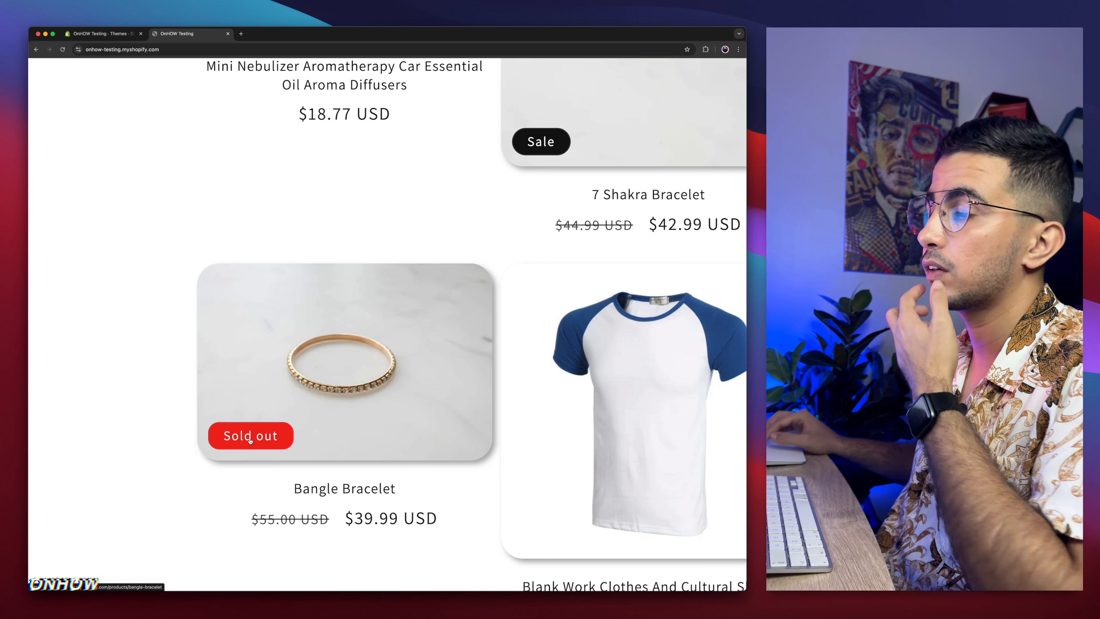
pyautogui.scroll(3)
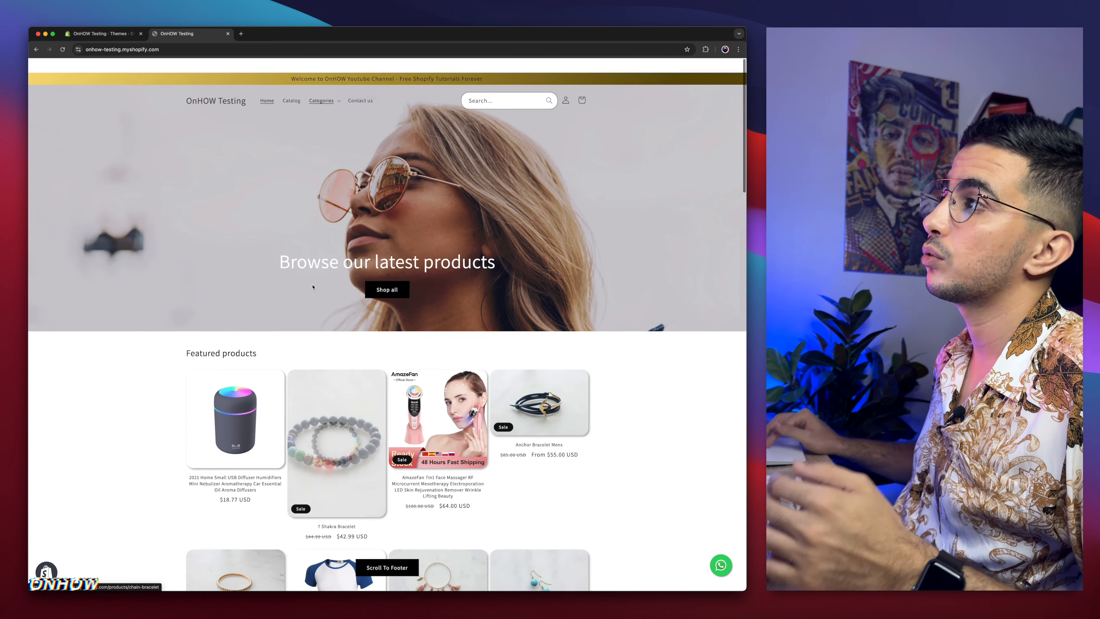
pyautogui.scroll(3)
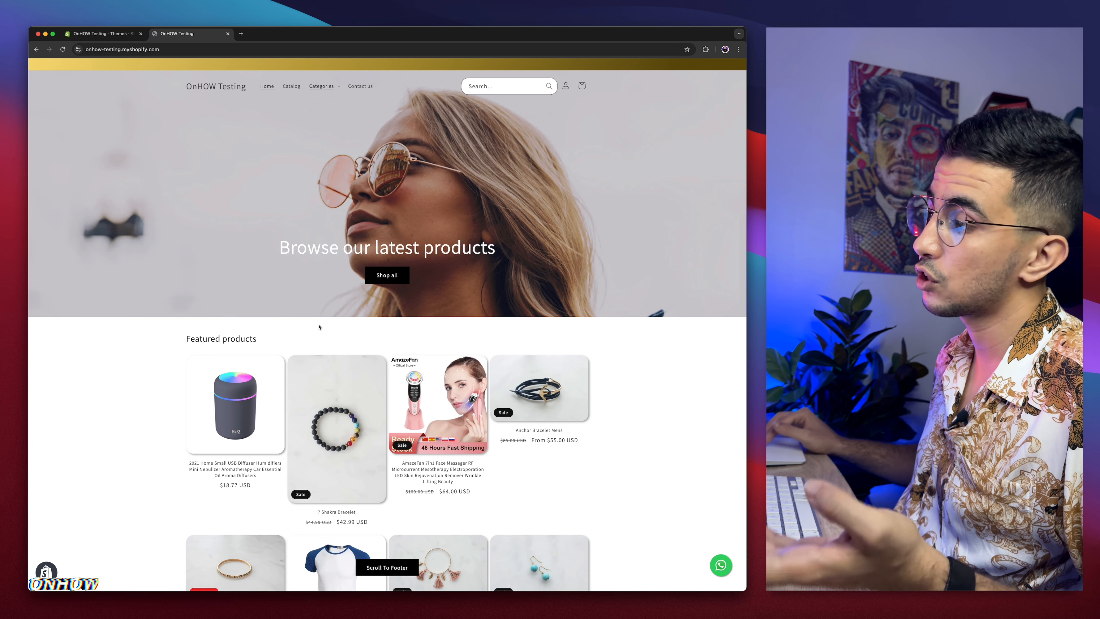
pyautogui.scroll(-3)
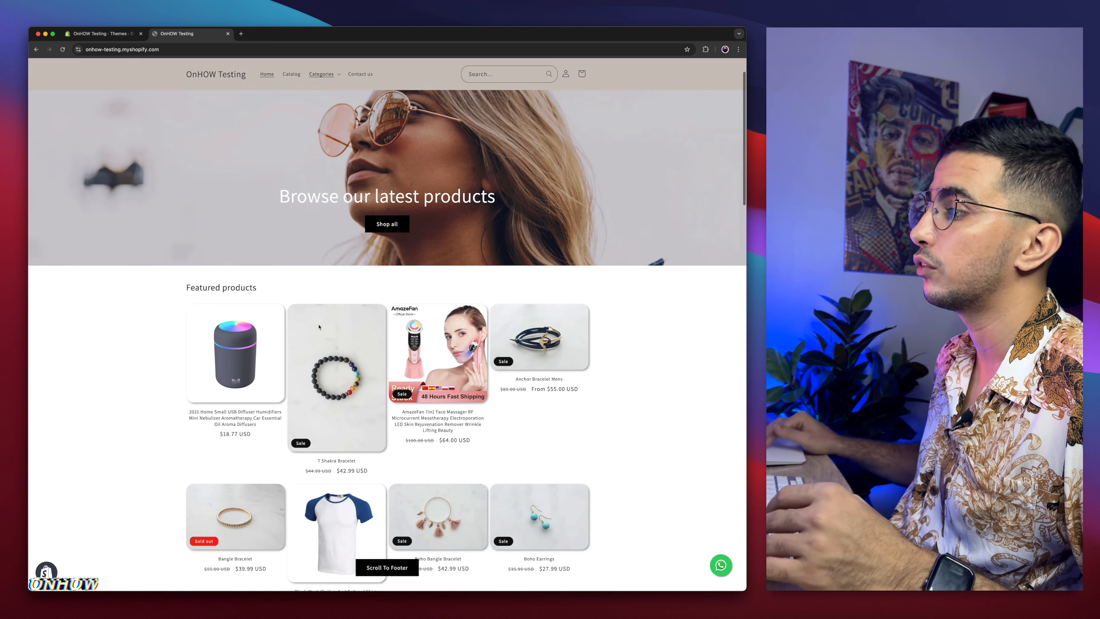
pyautogui.scroll(-3)
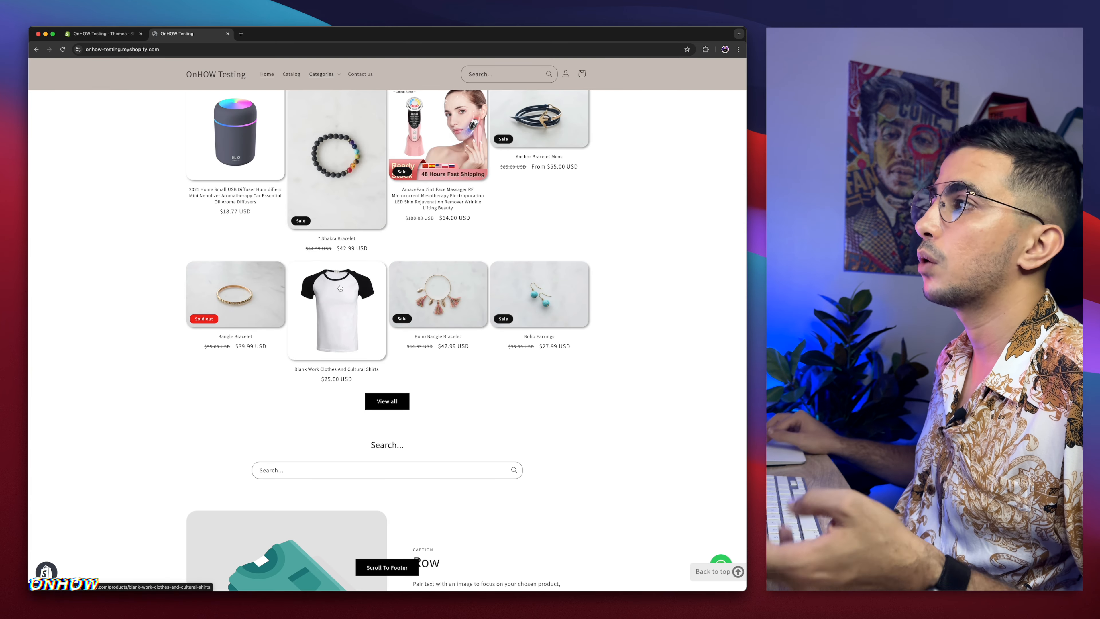
pyautogui.scroll(3)
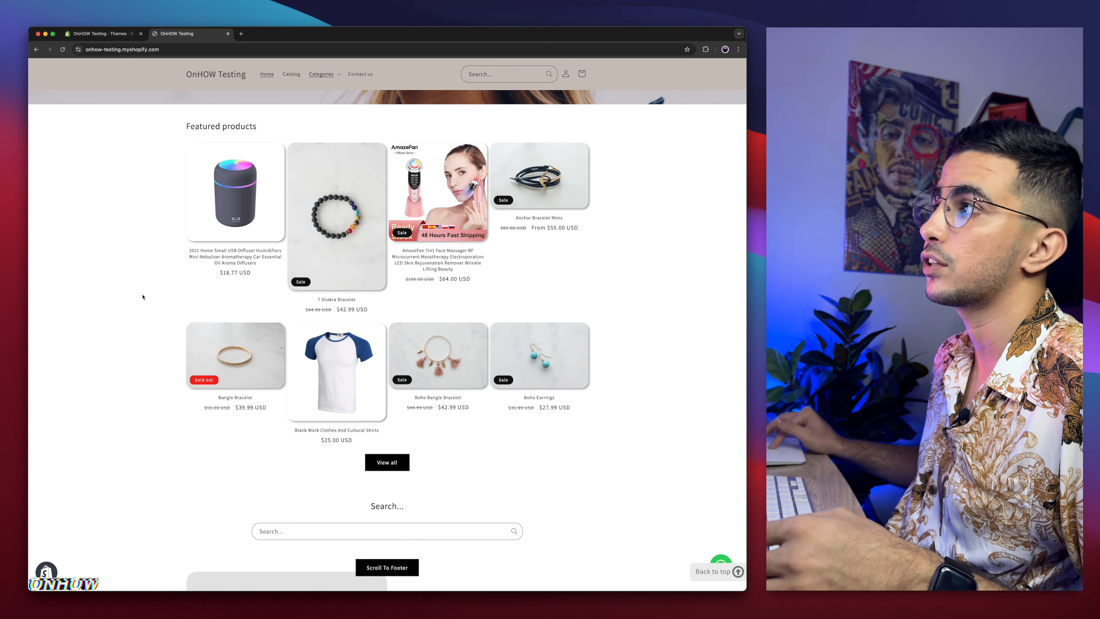
# Enter the code editor for the current Updated copy of Dawn theme via Edit code.
pyautogui.click(102, 33)
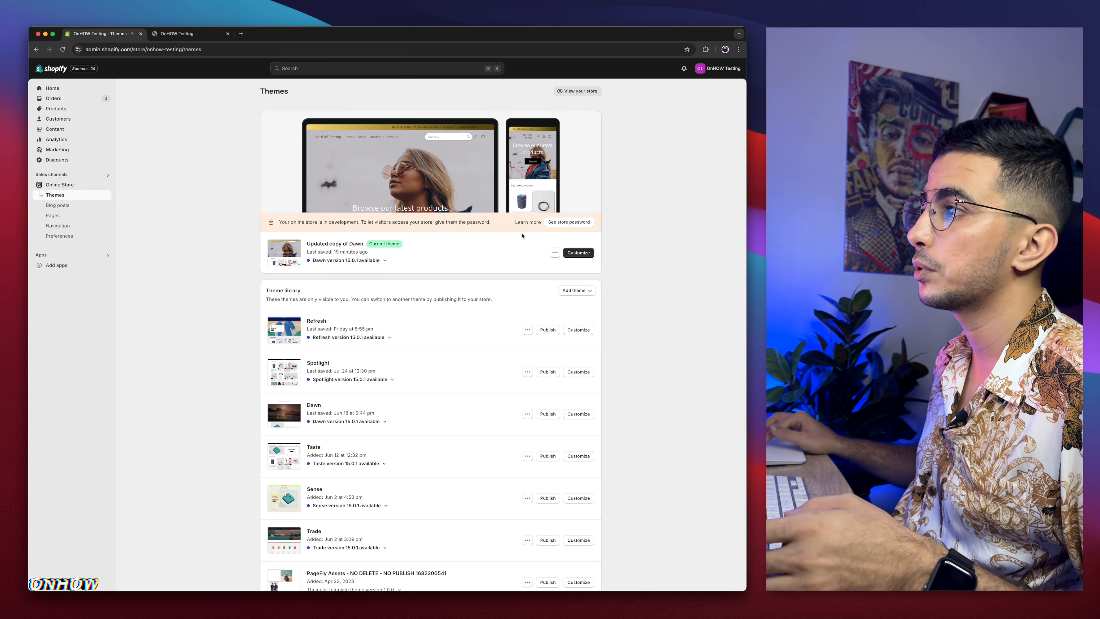
pyautogui.click(555, 252)
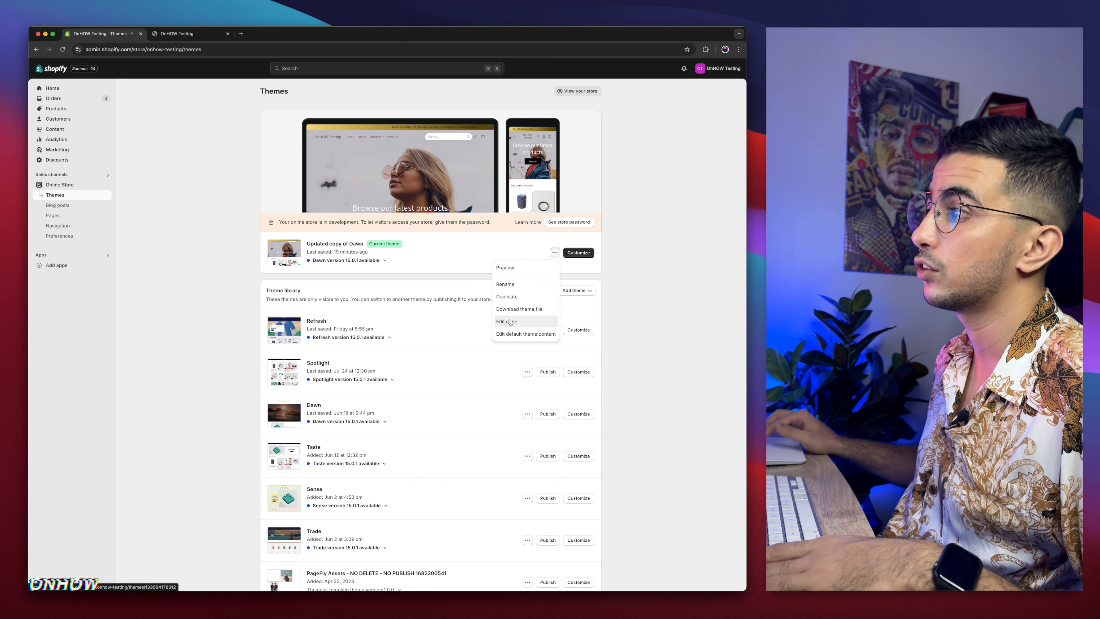
pyautogui.click(506, 322)
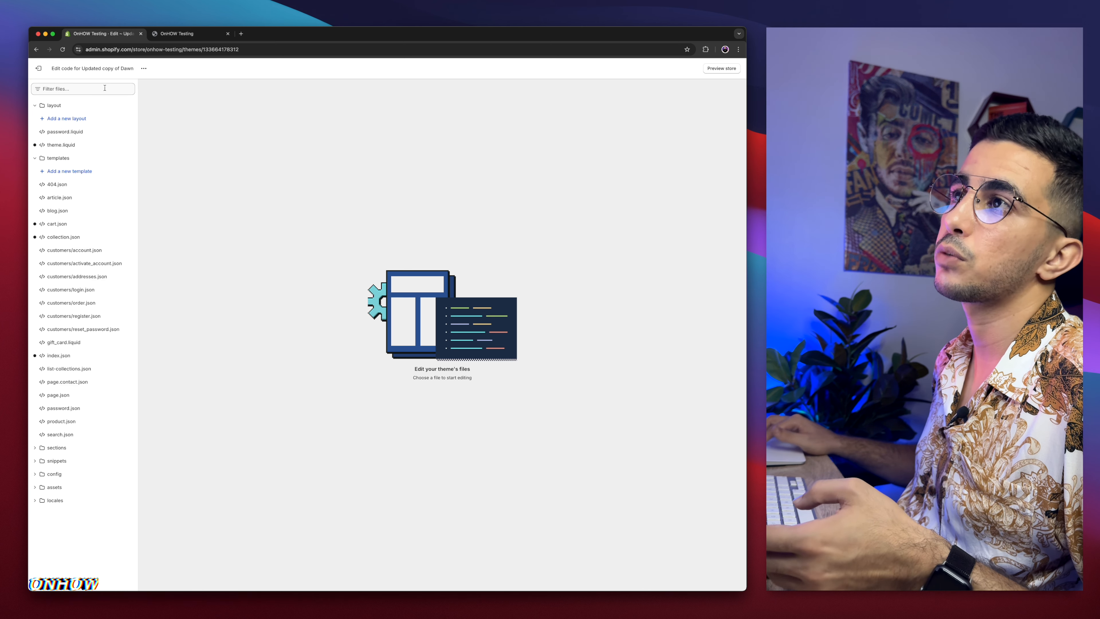
# Filter the theme files by 'base' and load the base.css stylesheet in the editor.
pyautogui.click(82, 88)
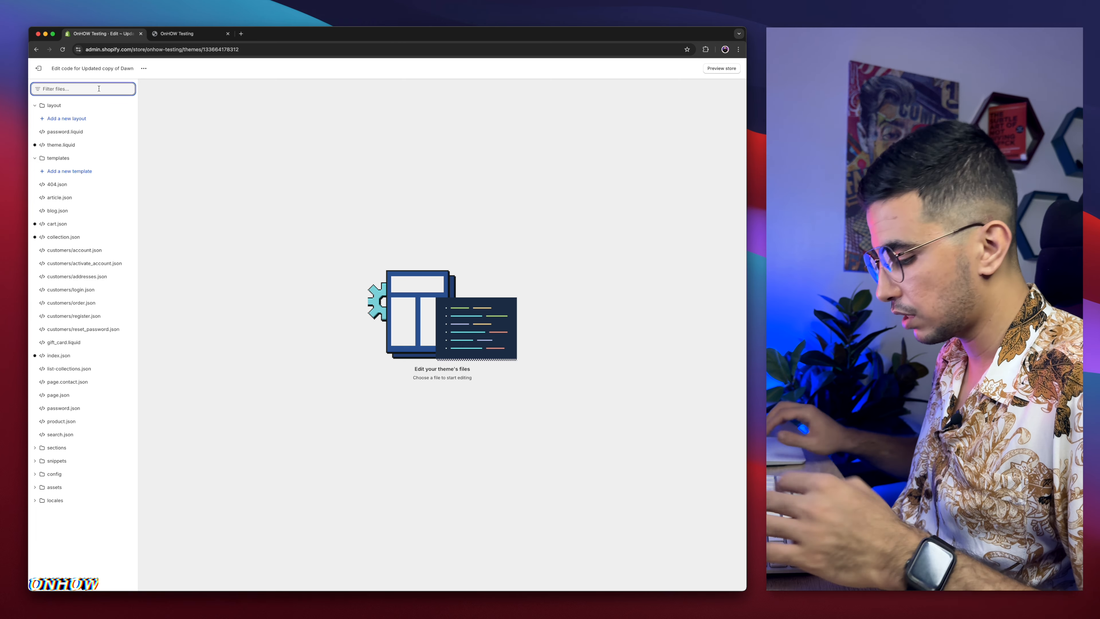
pyautogui.write('base')
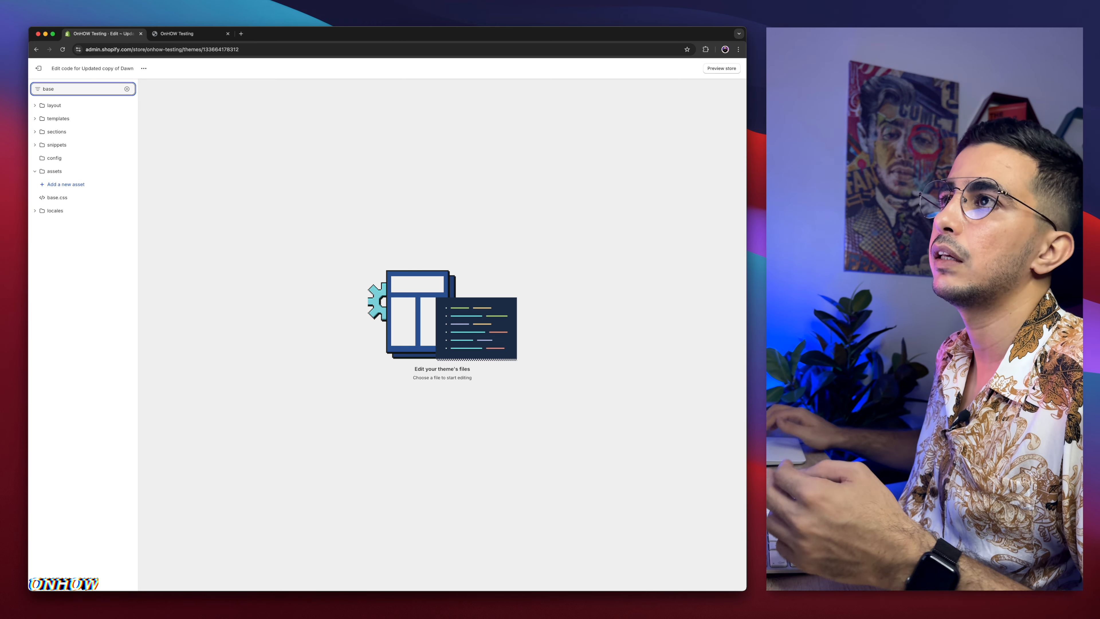
pyautogui.click(56, 197)
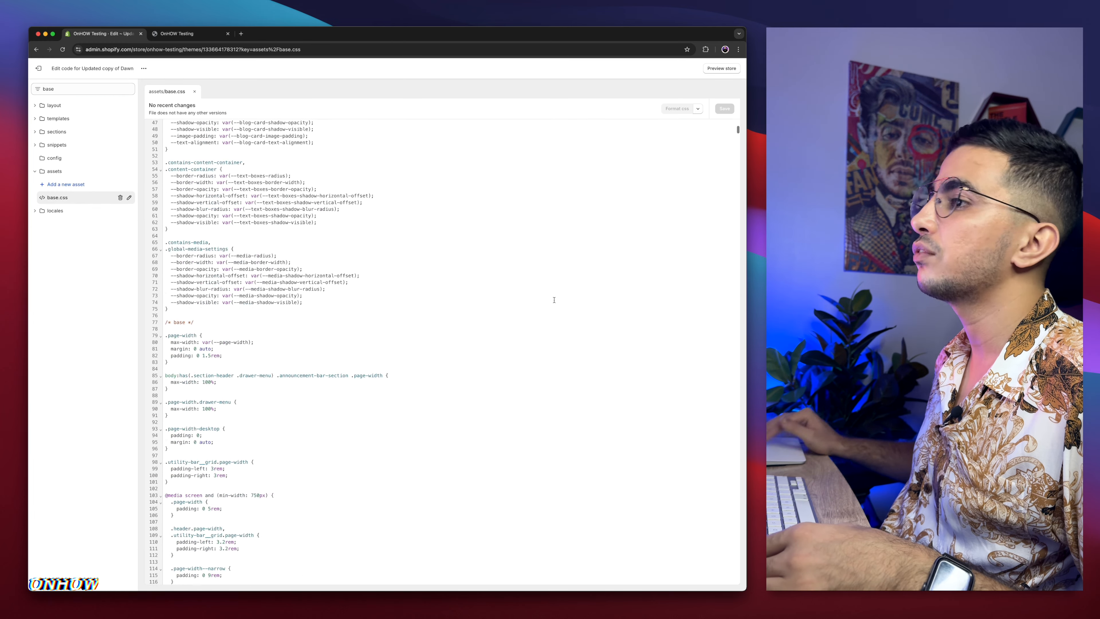
# Scroll down through the base.css rules before moving to the Pastebin snippet.
pyautogui.scroll(-3)
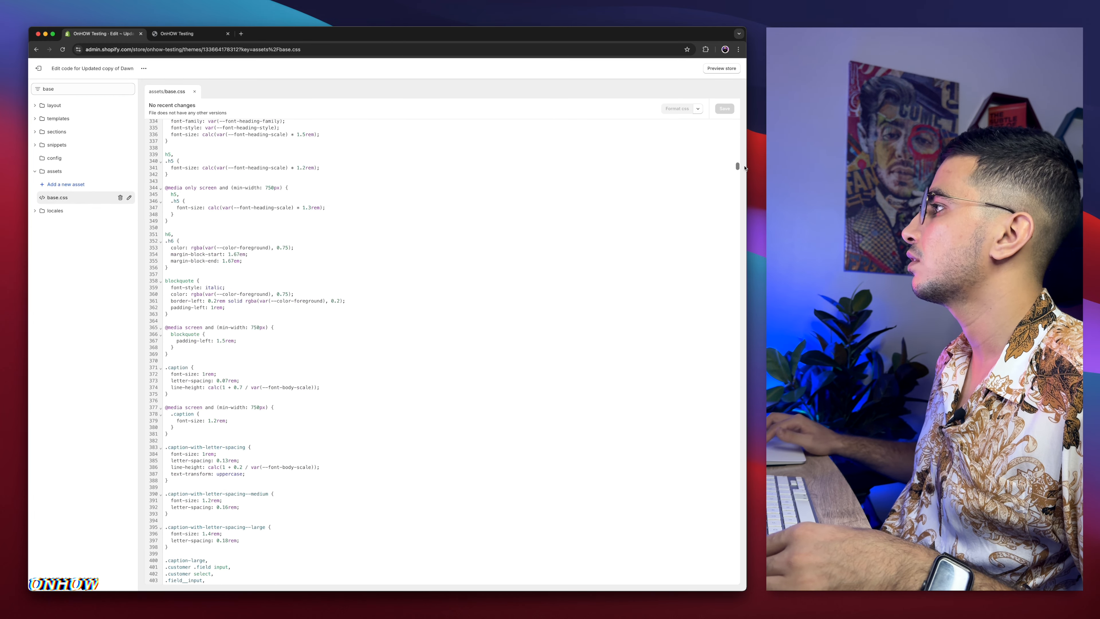
pyautogui.scroll(-3)
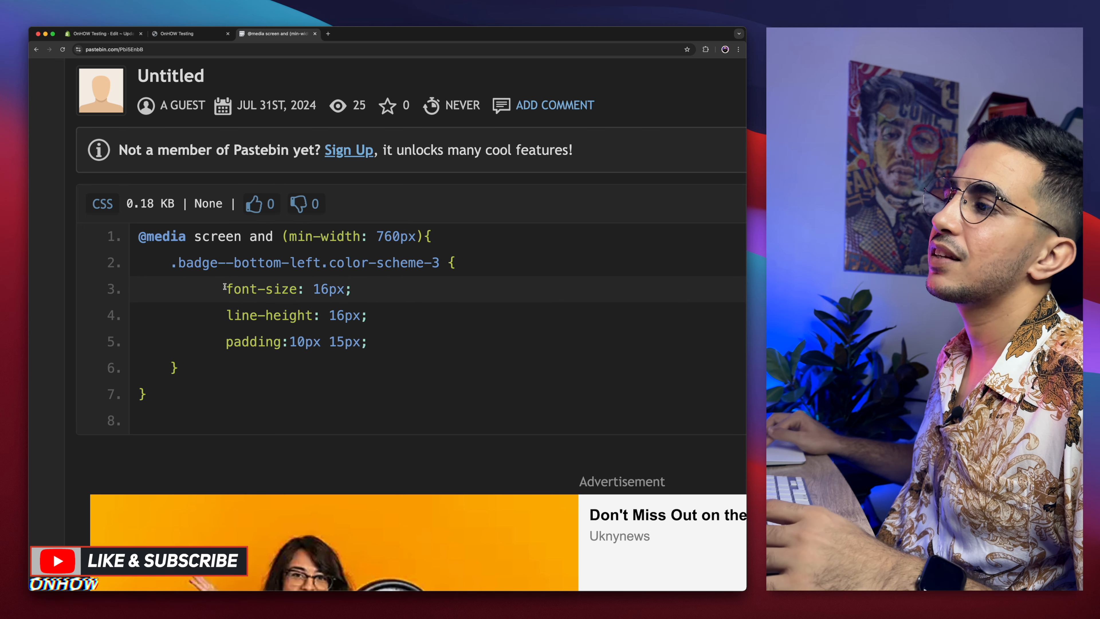
# Select and copy the Pastebin bottom-left badge media-query snippet, then return to the admin tab.
pyautogui.doubleClick(263, 288)
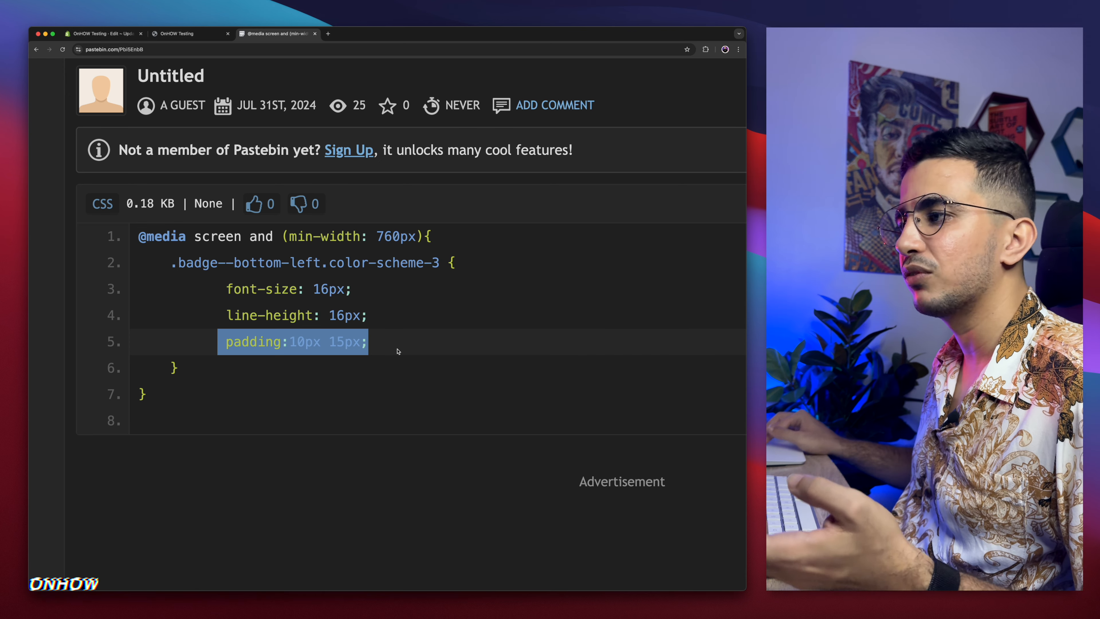
pyautogui.moveTo(270, 344)
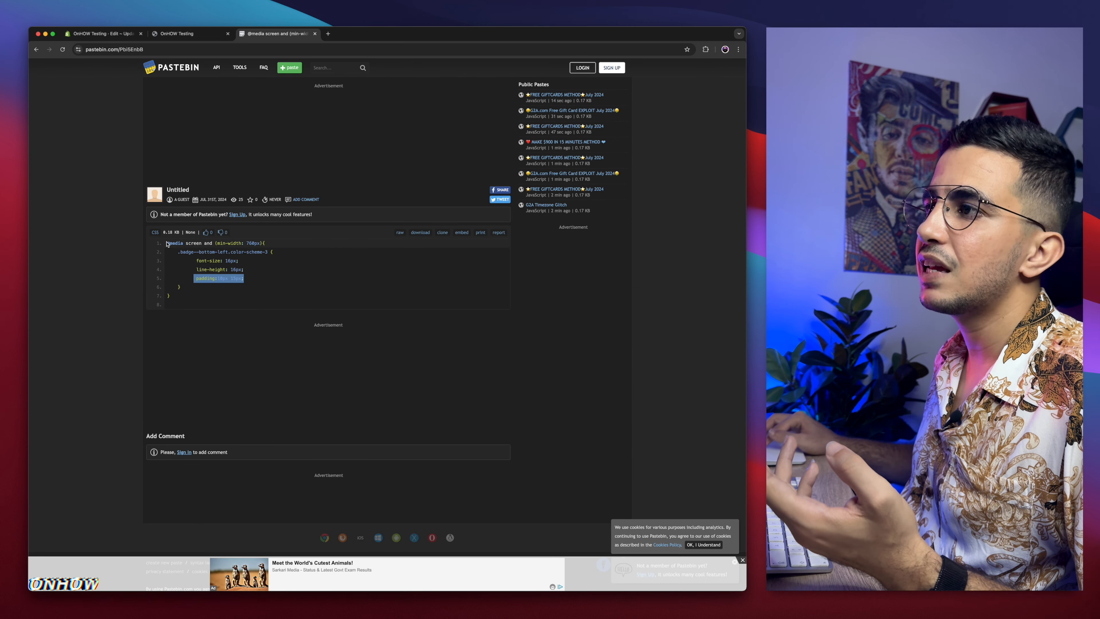
pyautogui.rightClick(210, 263)
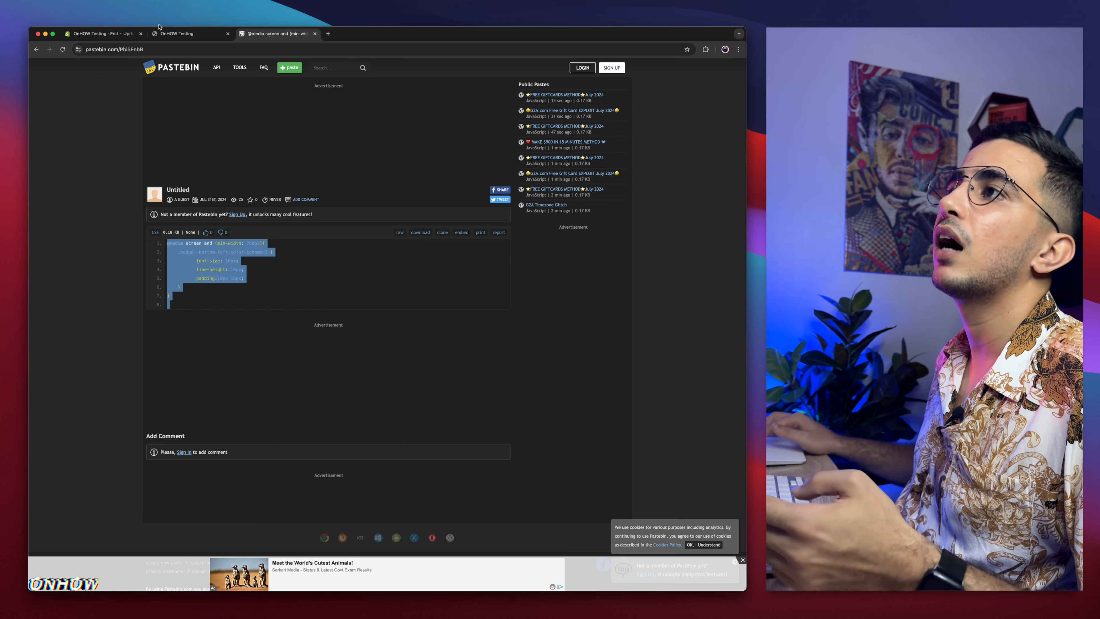
pyautogui.click(102, 33)
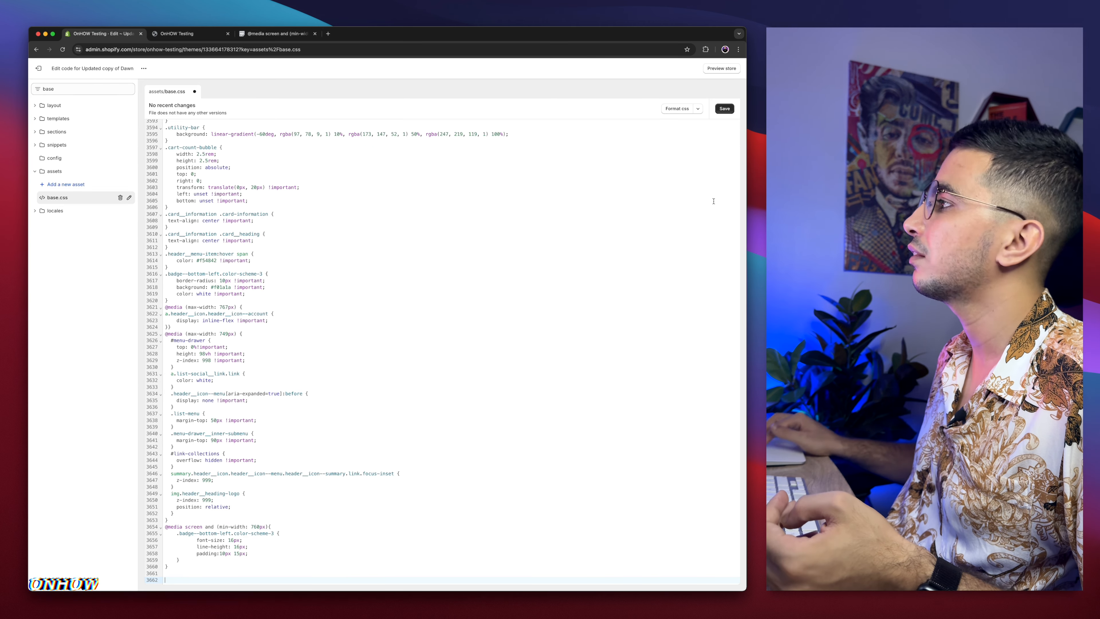
# Save base.css with the pasted badge rule and reload the storefront to see the larger Sold out badge.
pyautogui.click(725, 109)
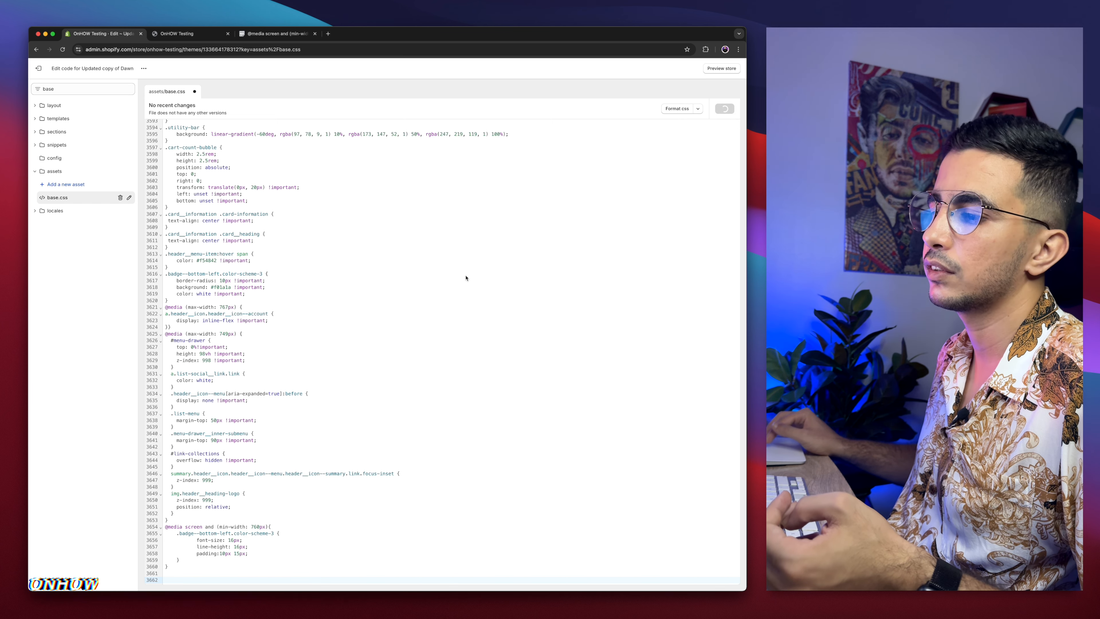
pyautogui.click(183, 33)
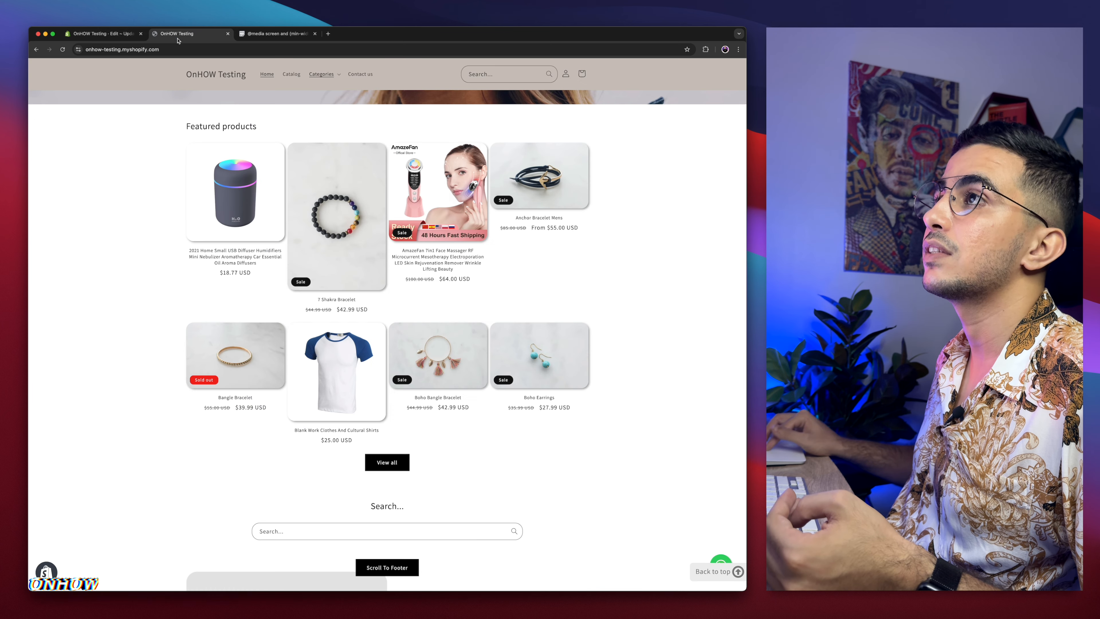
pyautogui.click(122, 50)
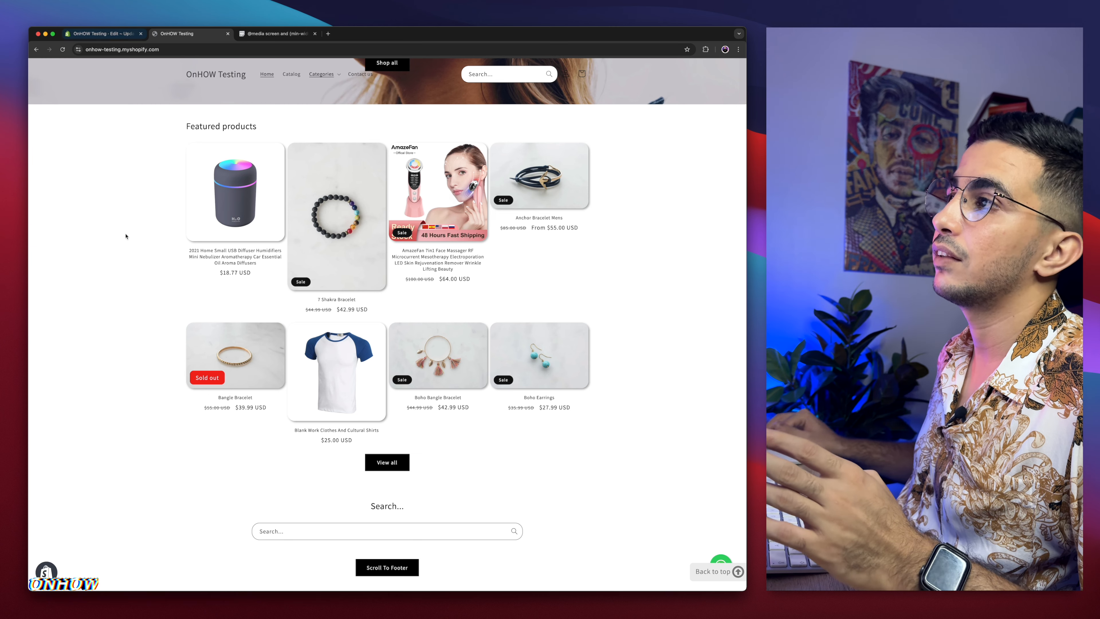
# Inspect the storefront page with DevTools to review the badge, then return to the code editor.
pyautogui.rightClick(125, 237)
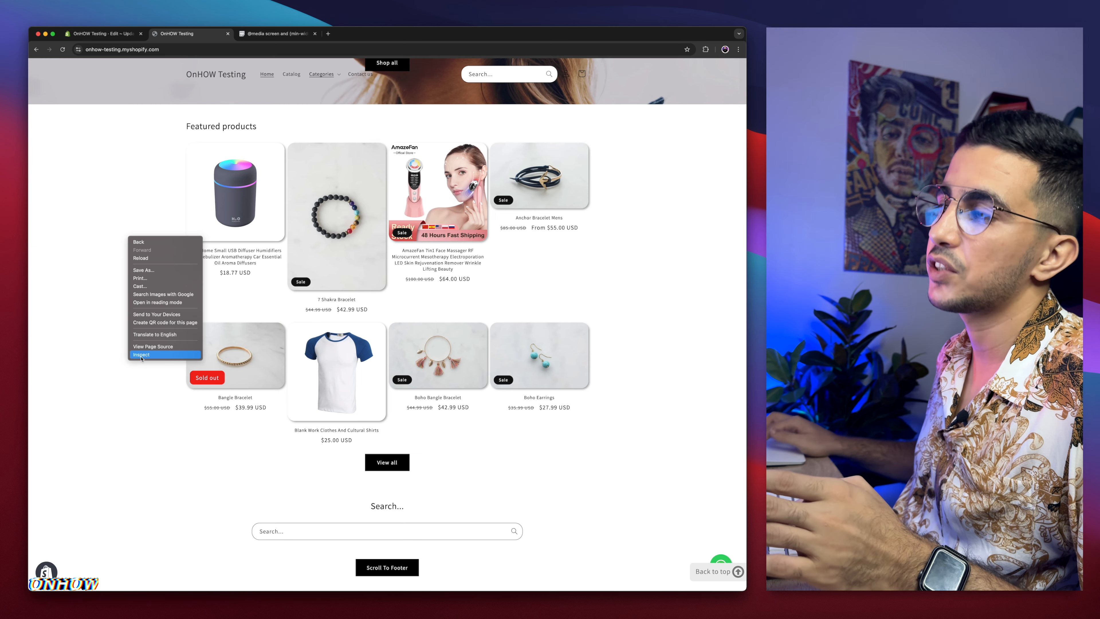
pyautogui.click(141, 355)
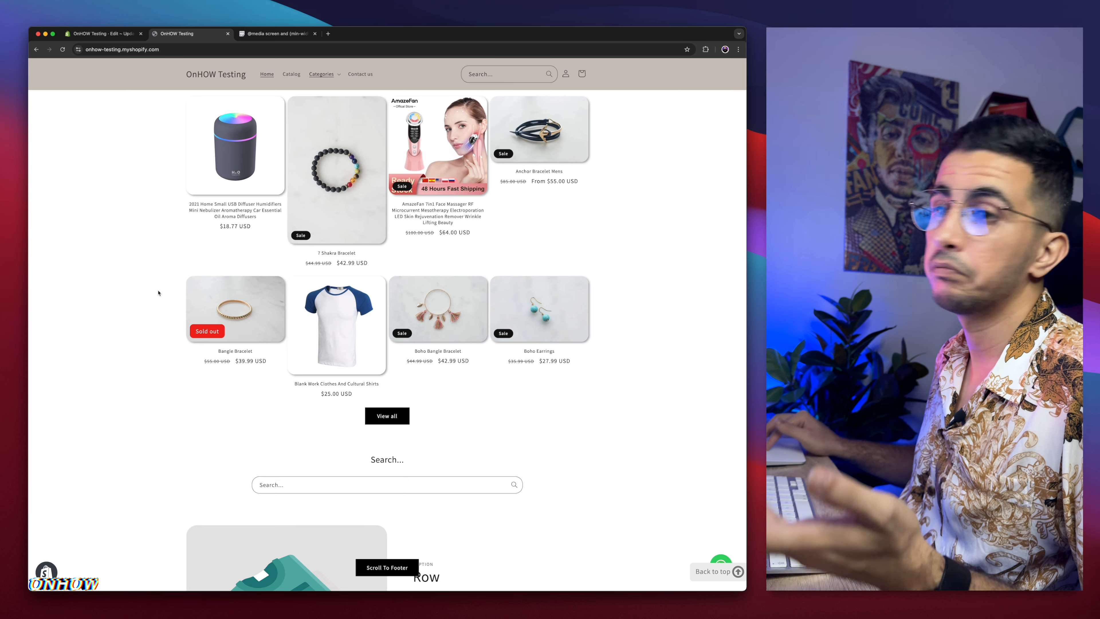
pyautogui.click(102, 33)
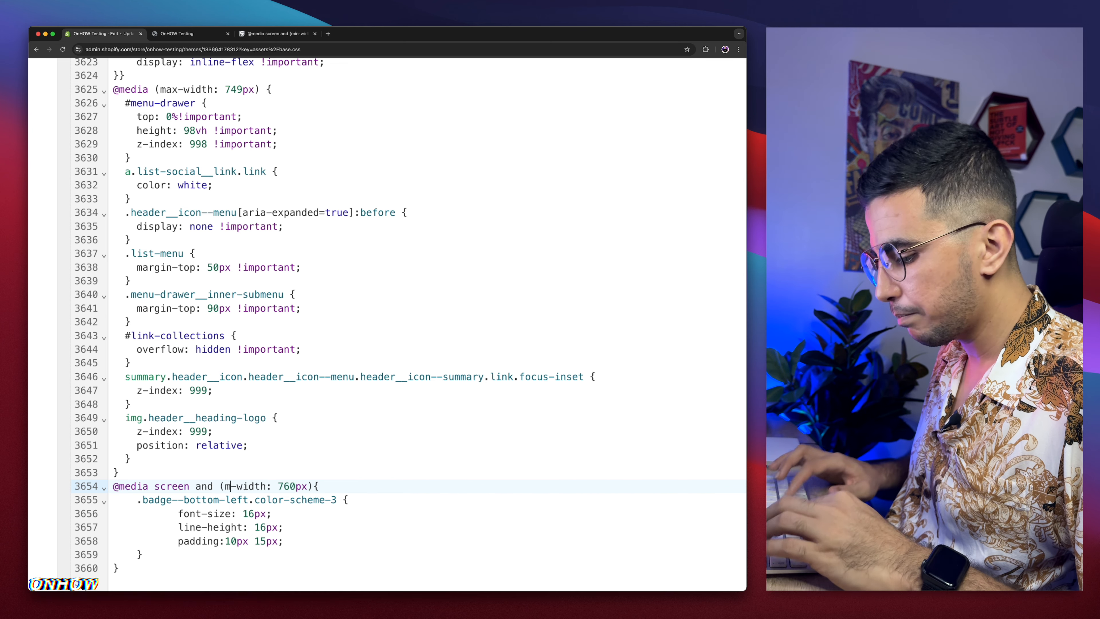
# Change the badge media query to max-width: 760px, save base.css and go back to the storefront.
pyautogui.write('ax')
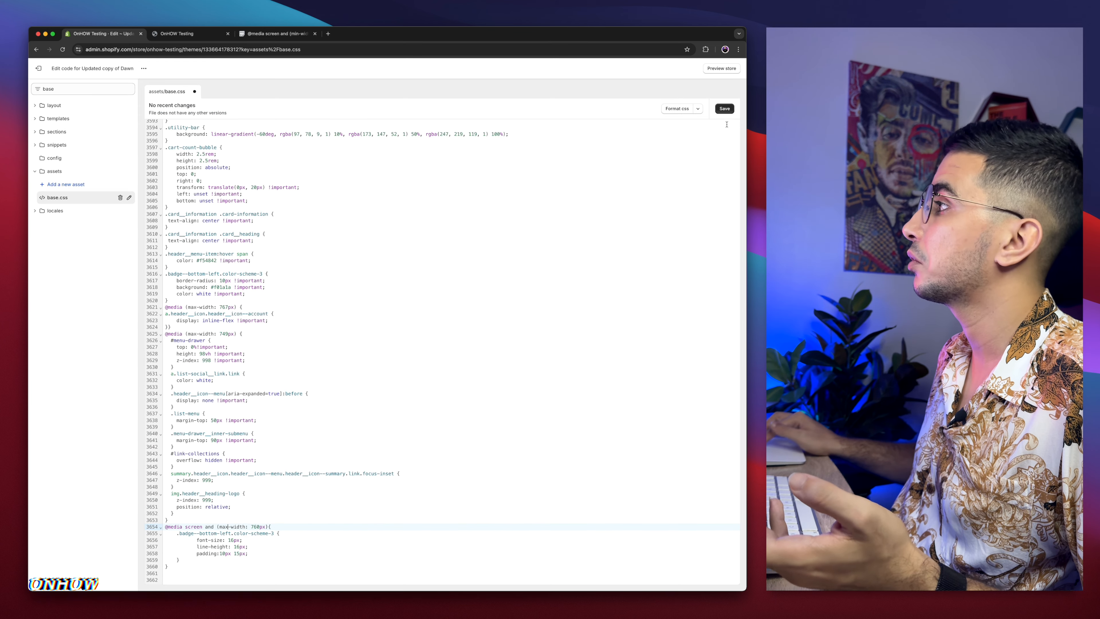
pyautogui.click(724, 108)
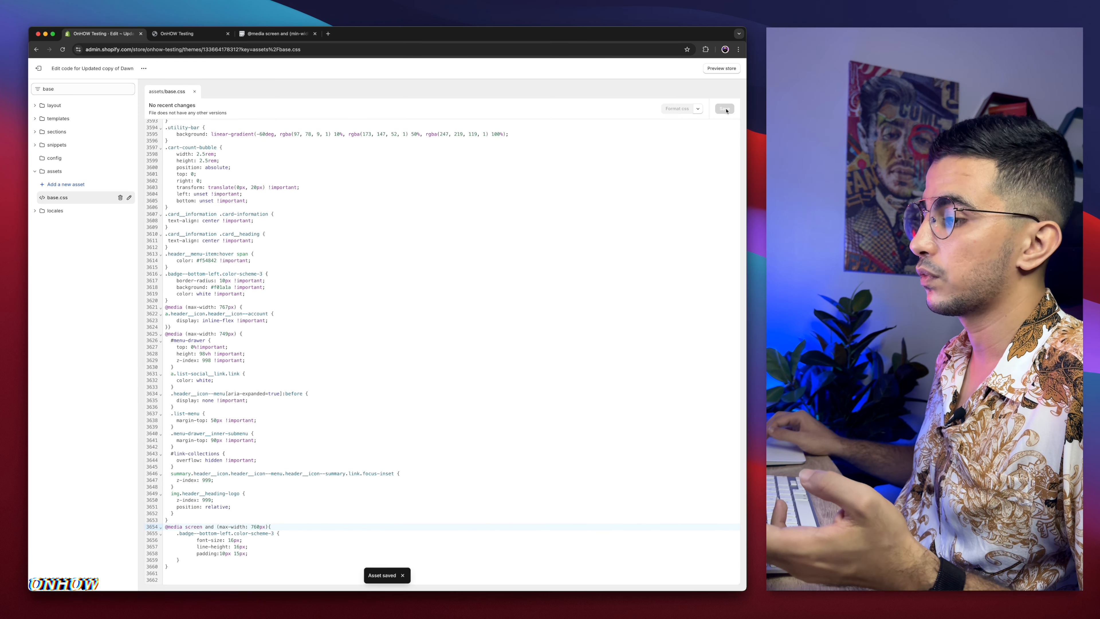
pyautogui.click(188, 34)
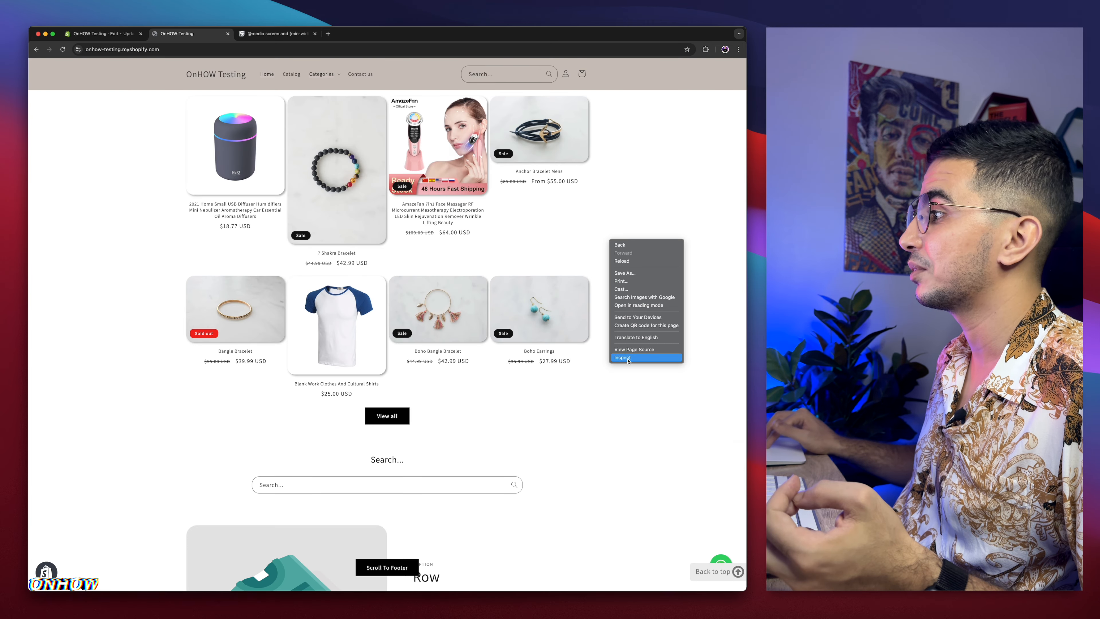
# Inspect the Sold out badge on the desktop product grid, then return to the code editor.
pyautogui.click(623, 357)
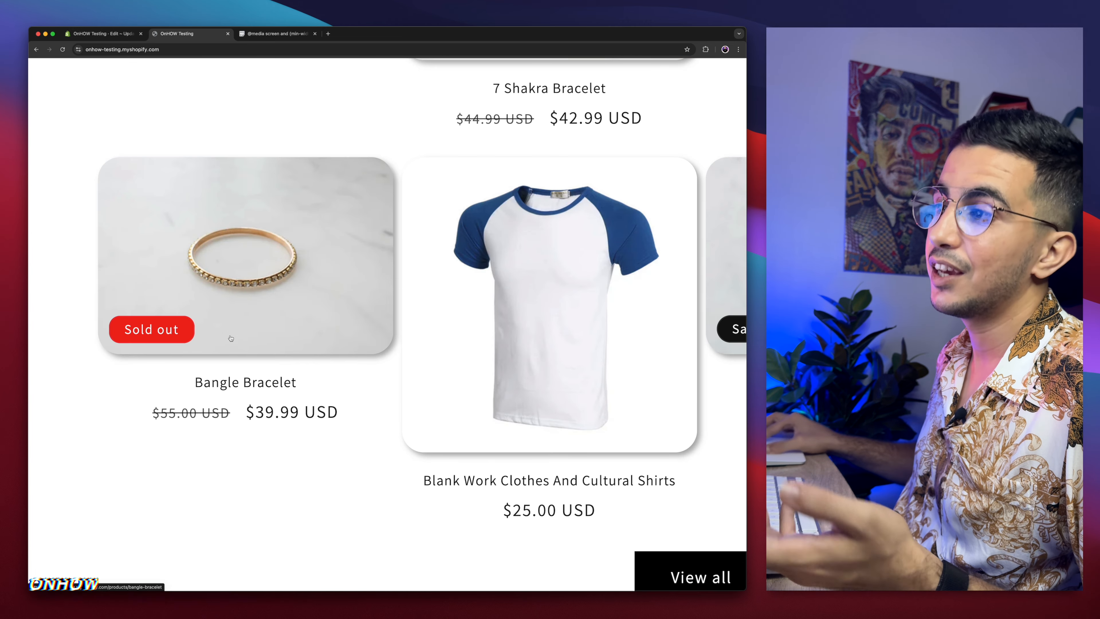
pyautogui.scroll(3)
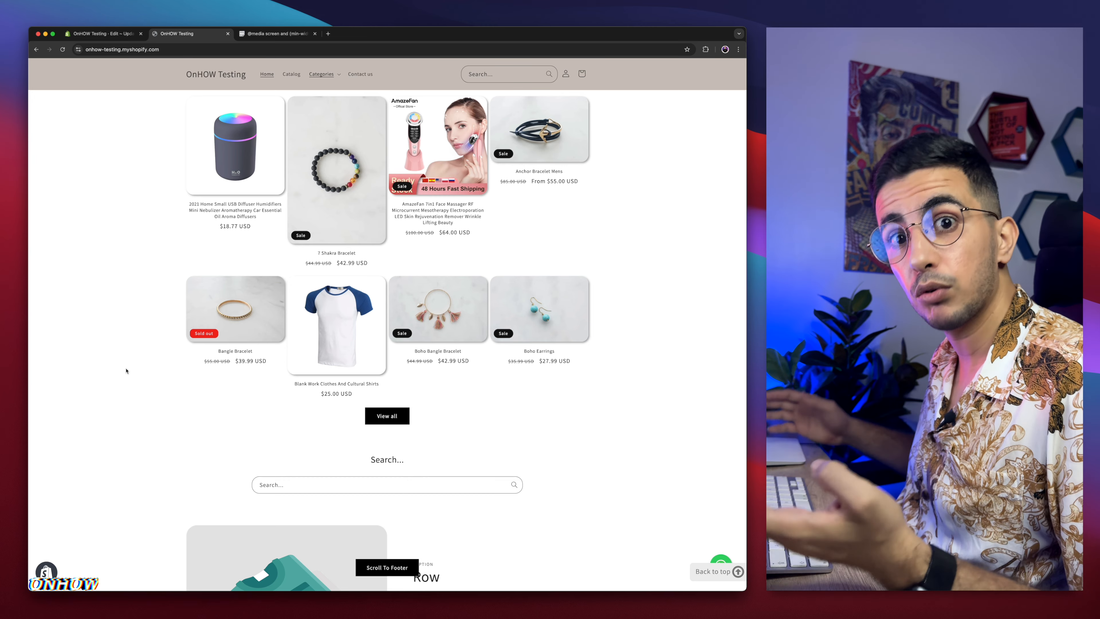
pyautogui.click(102, 33)
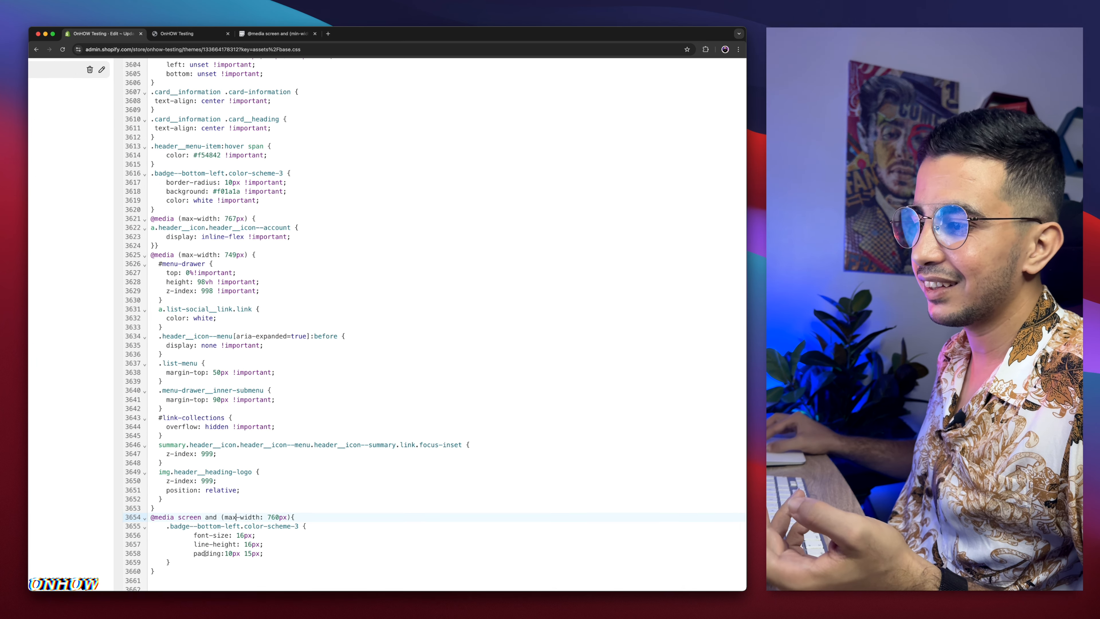
pyautogui.scroll(-3)
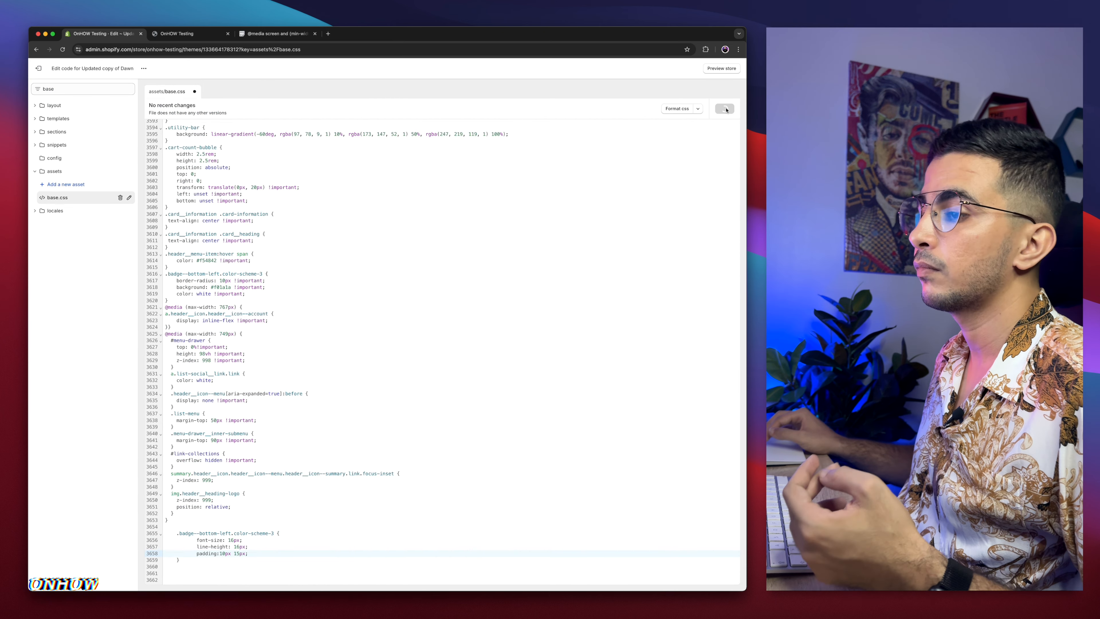
pyautogui.click(725, 109)
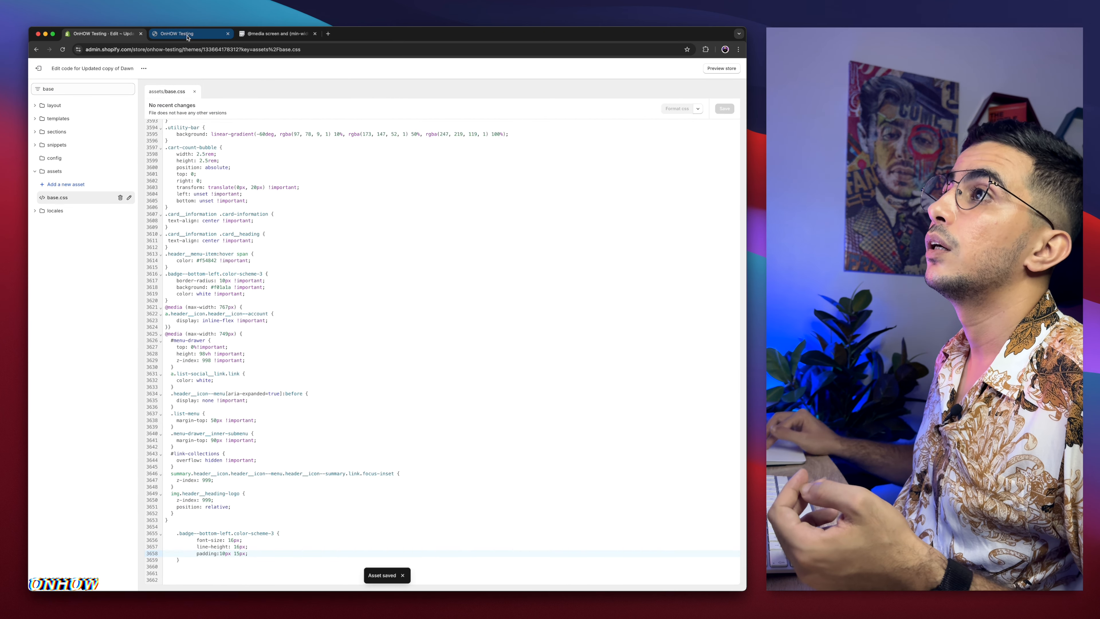
# View the storefront in iPhone 14 Pro Max device mode with the Elements panel expanded.
pyautogui.click(188, 34)
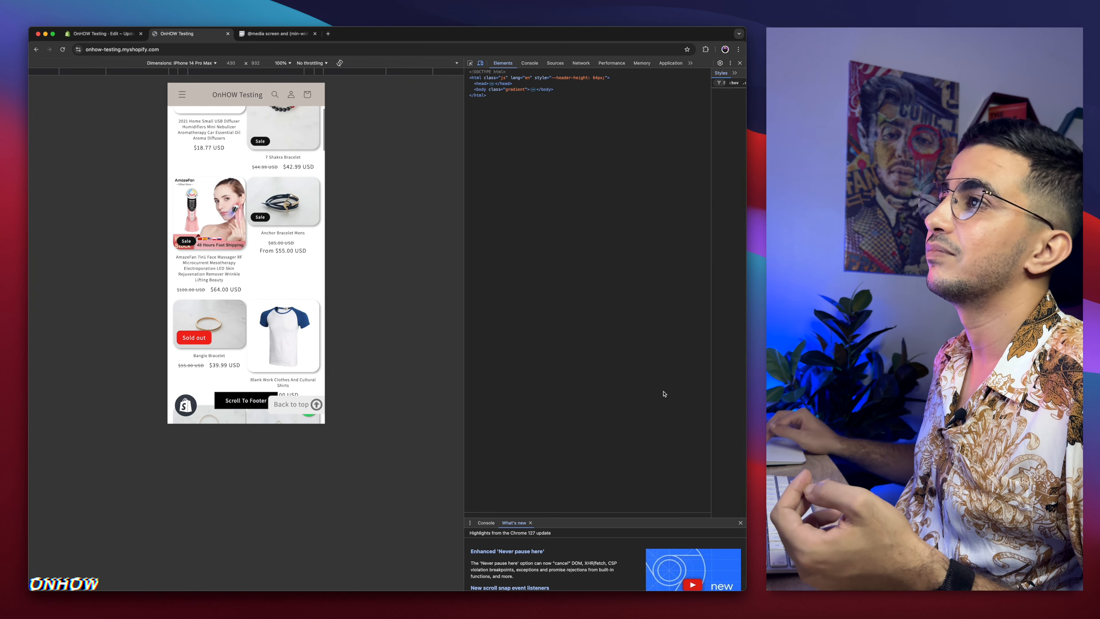
pyautogui.click(476, 90)
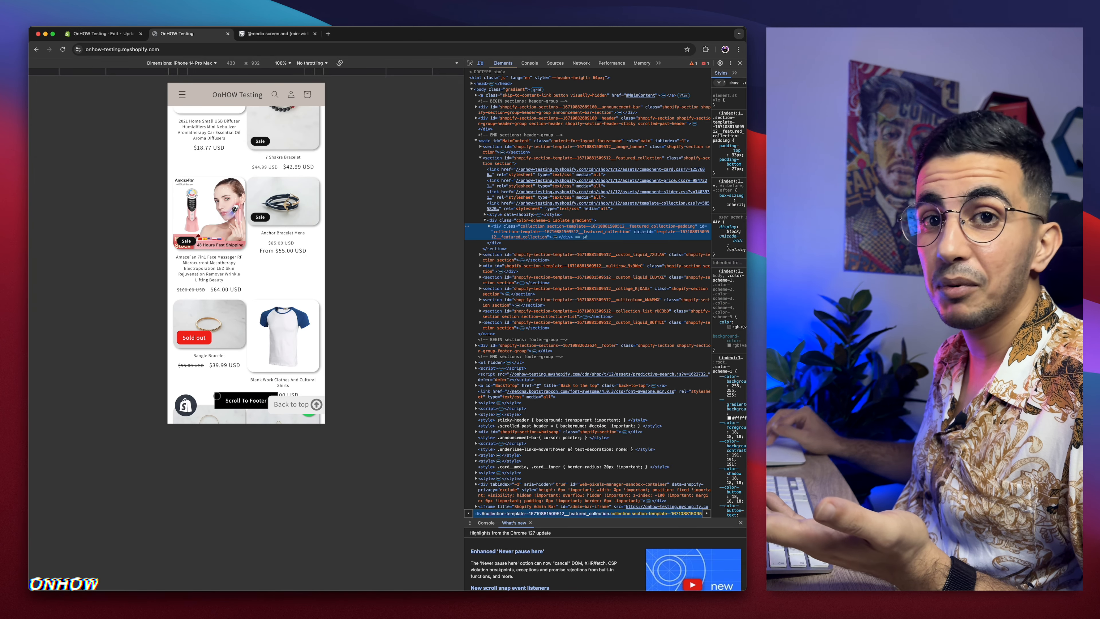